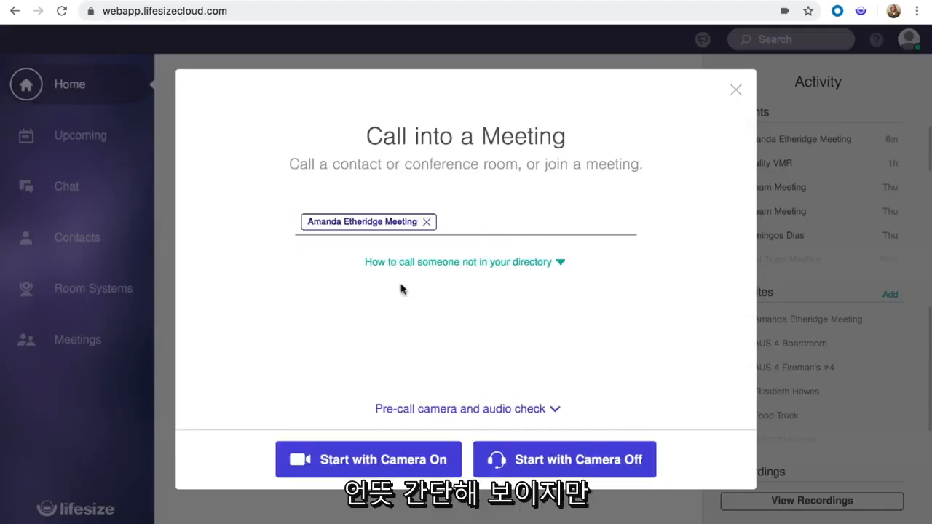
click(368, 459)
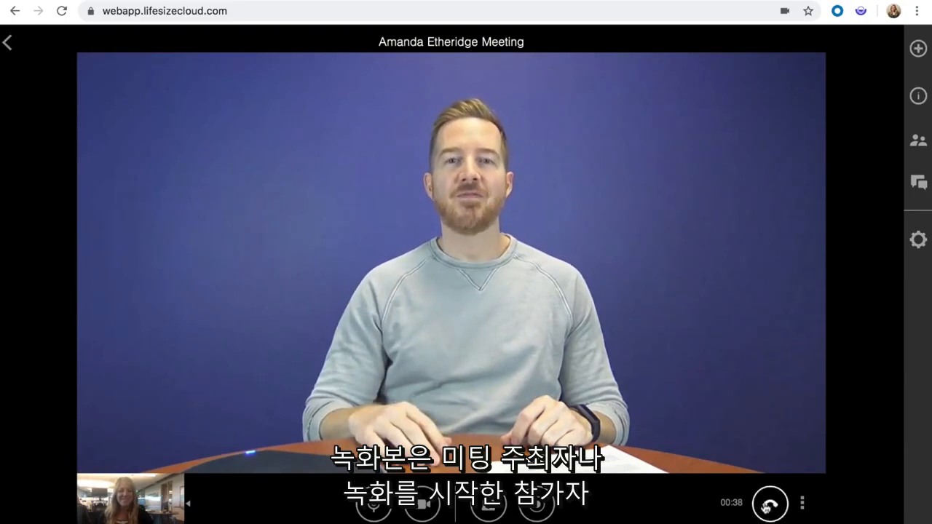
click(769, 503)
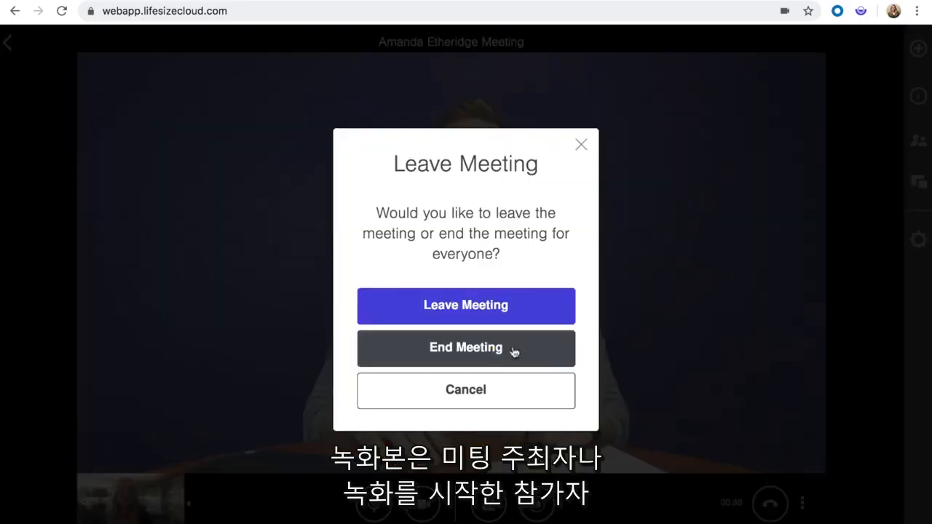
click(465, 305)
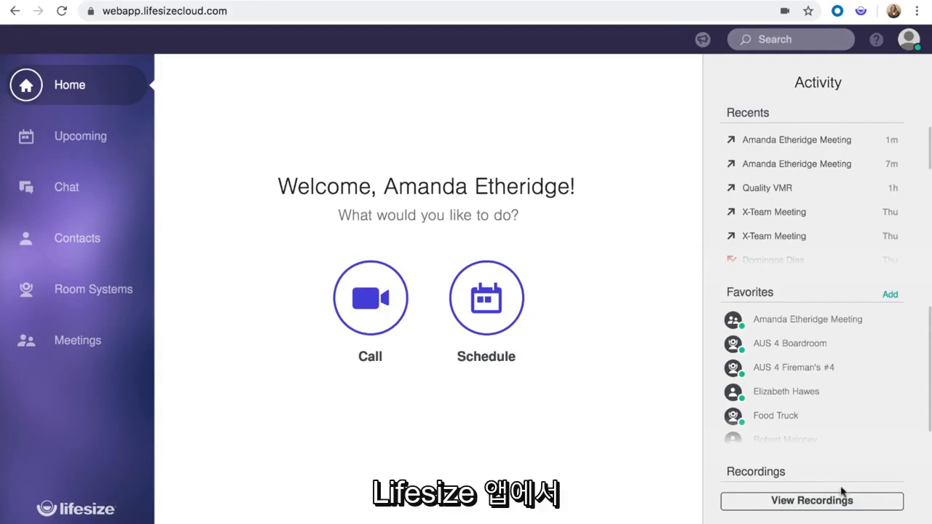
click(811, 500)
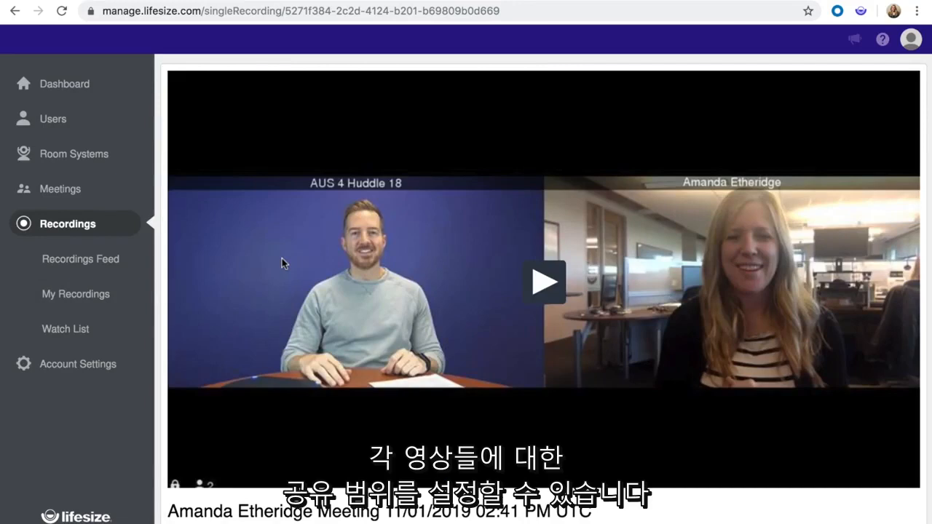
click(64, 83)
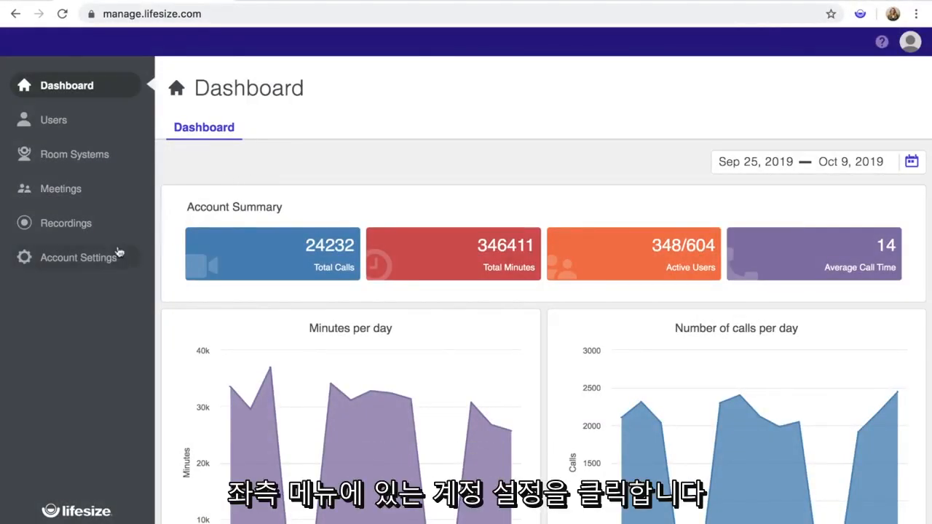
- Review Account Settings down to Record and Share, where recording and public sharing are enabled
click(78, 257)
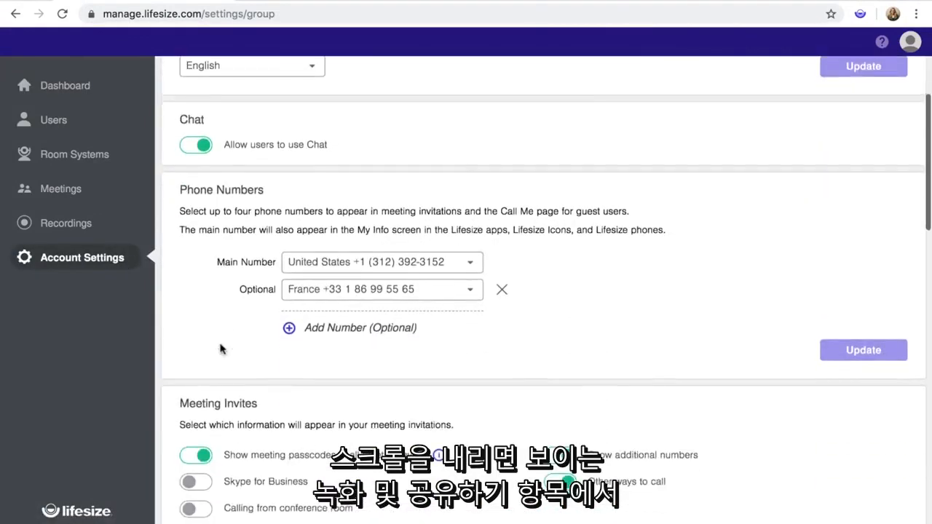
scroll(down, 3)
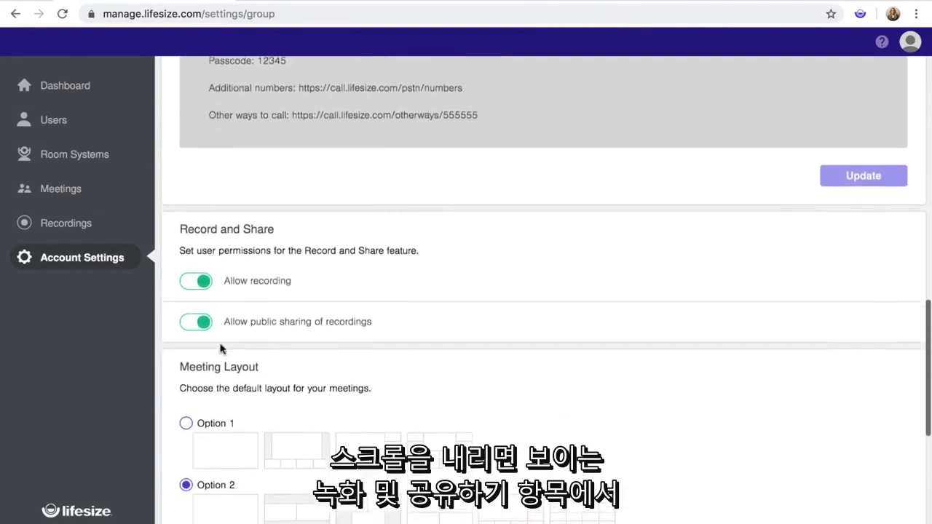
scroll(down, 3)
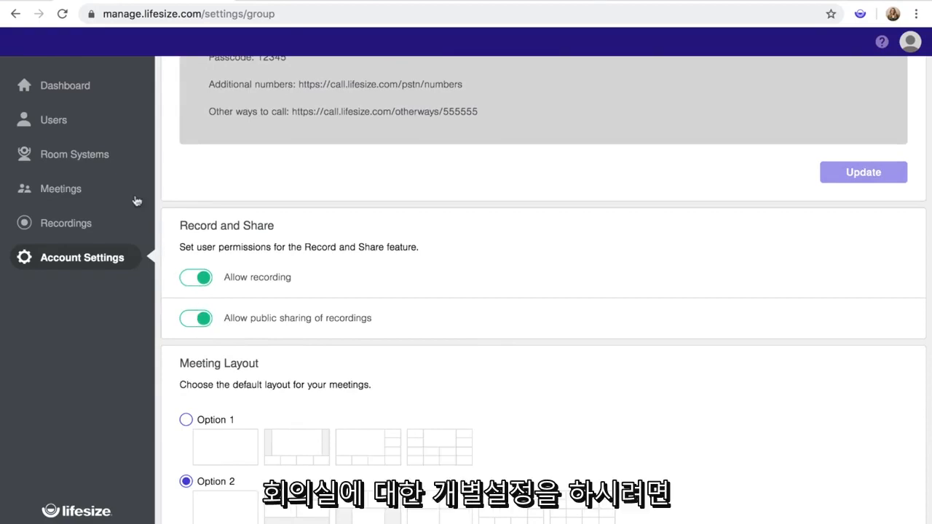
click(61, 189)
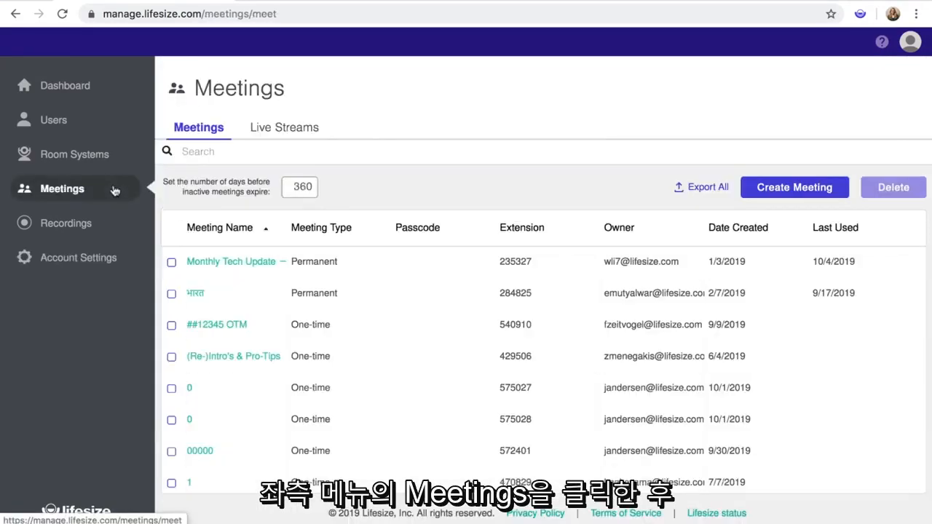
text(Amanda Etheridge)
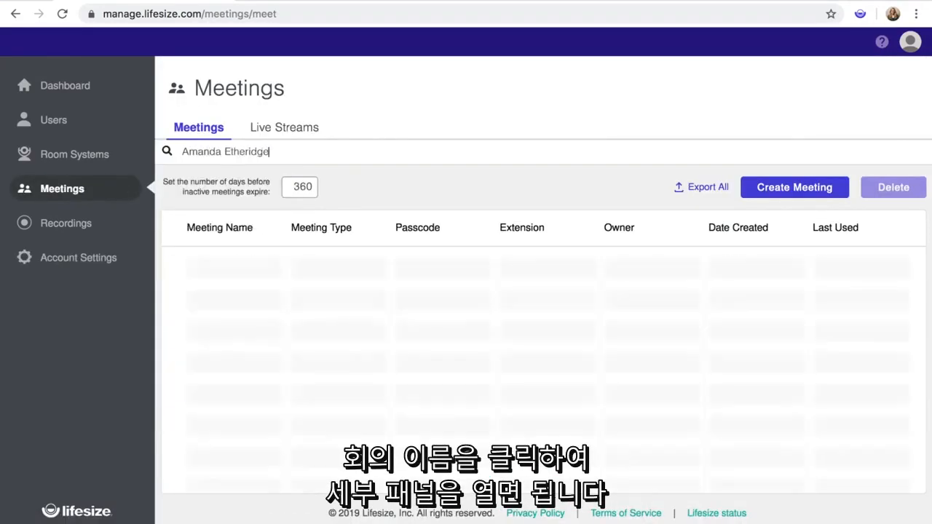
click(235, 261)
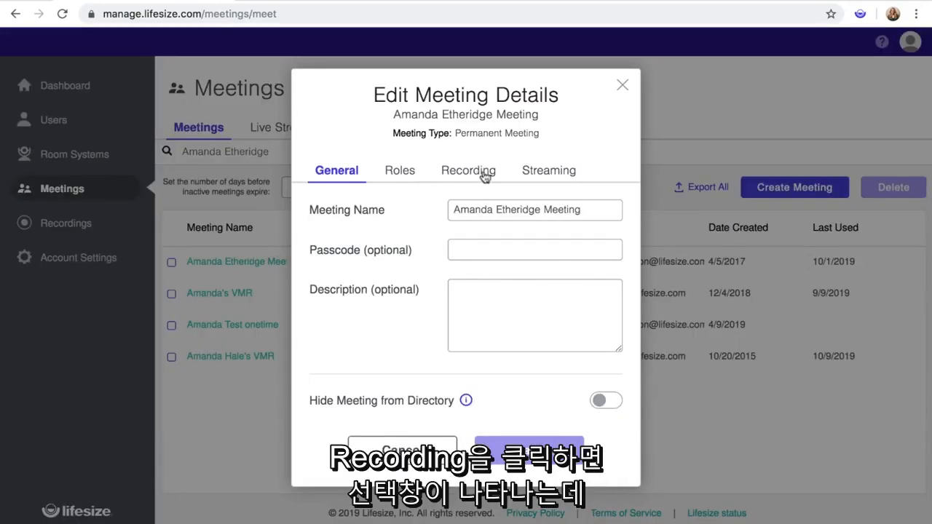
click(468, 171)
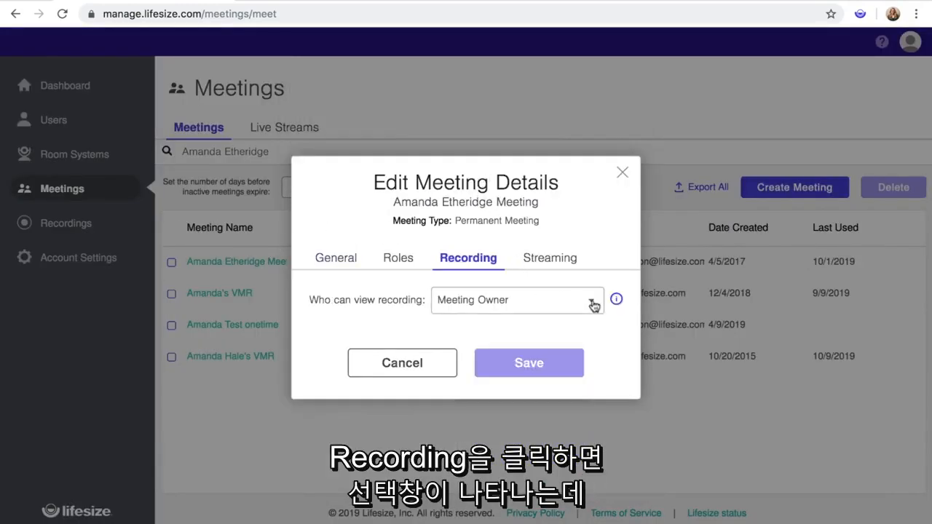
click(516, 299)
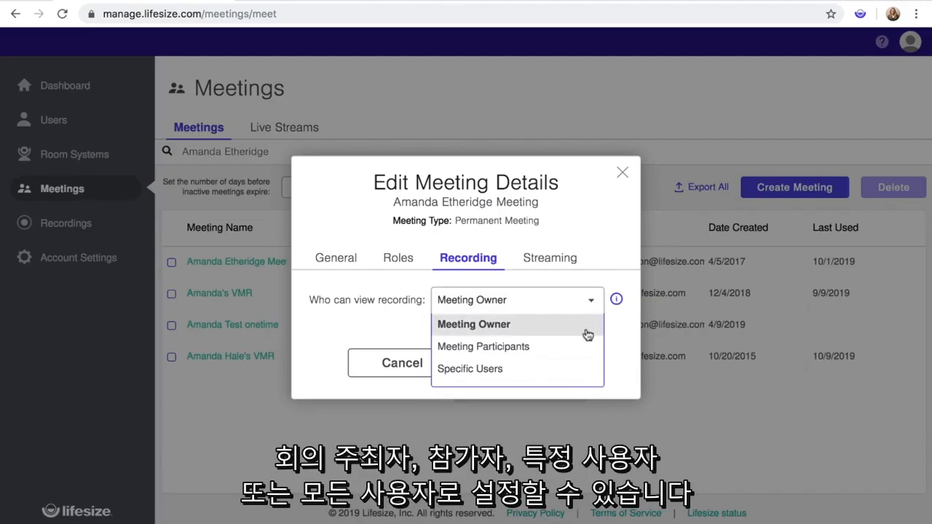
mouse_move(580, 369)
text(S)
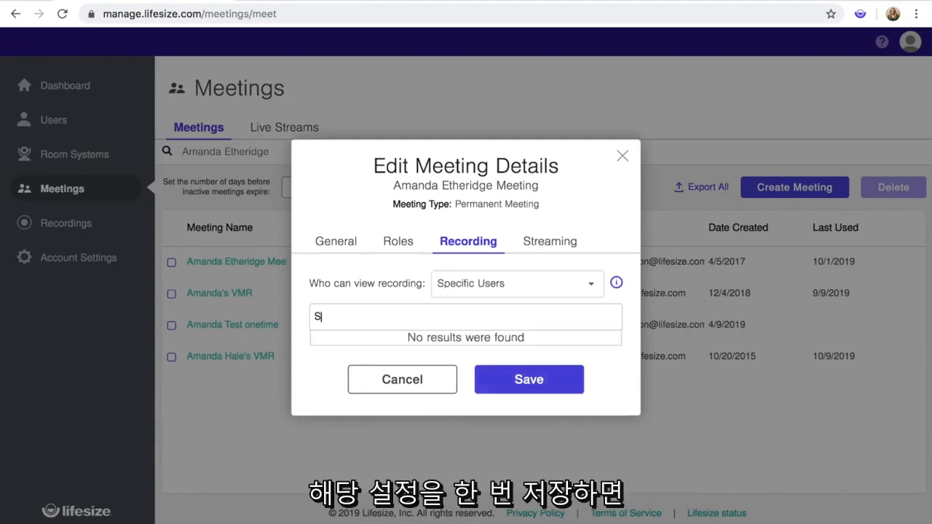
text(ally Smith)
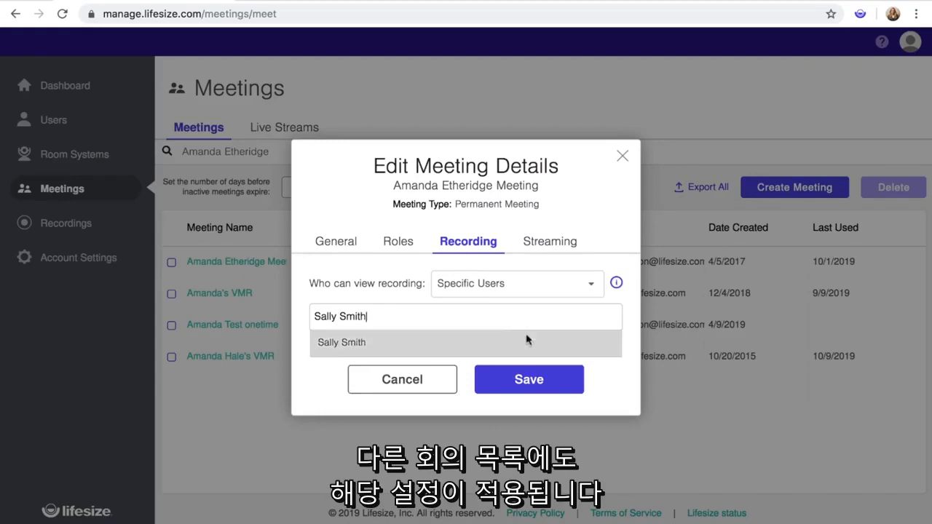
click(528, 379)
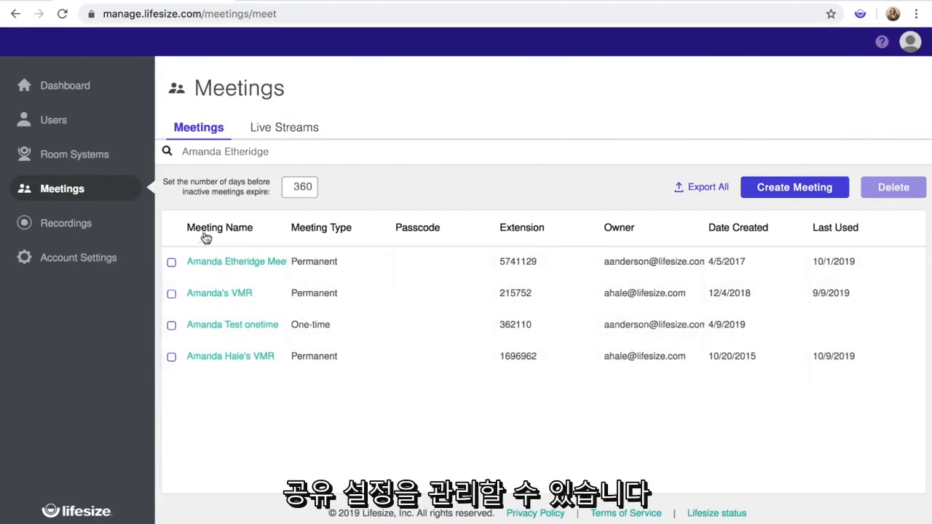
click(65, 223)
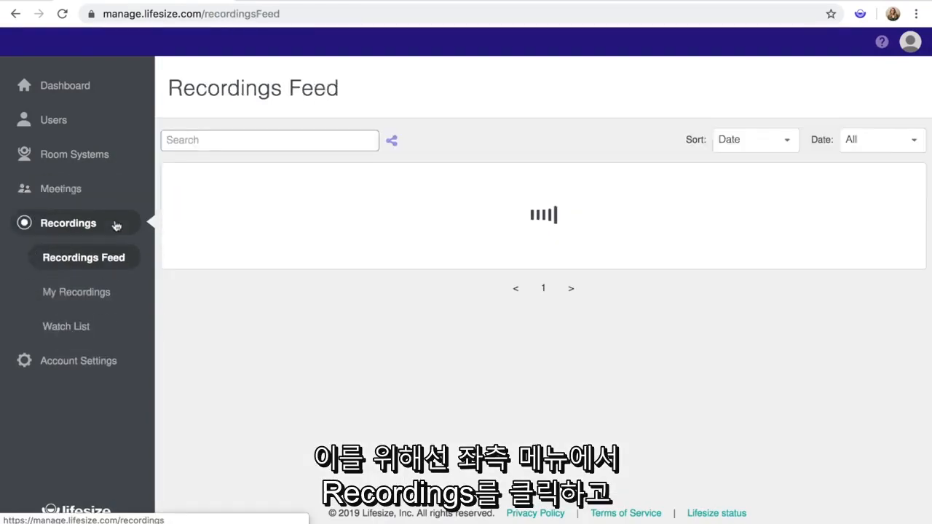
text(Amanda Etheridge)
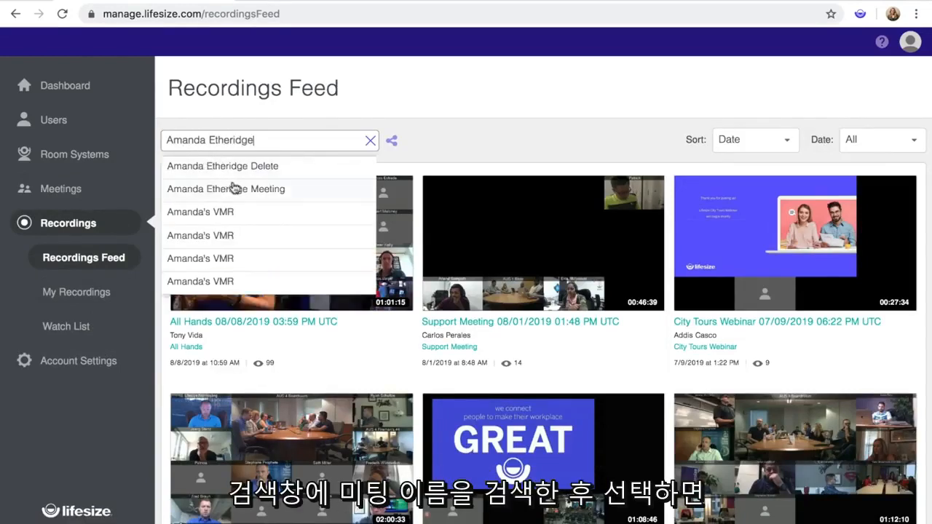
click(225, 189)
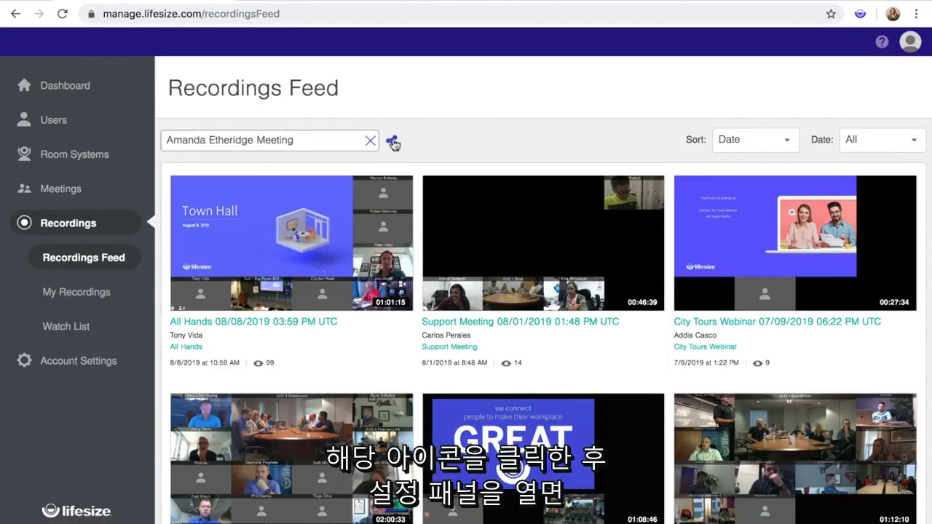
- Keep the series' viewing limited to Specific Users and copy its in-account link
click(392, 140)
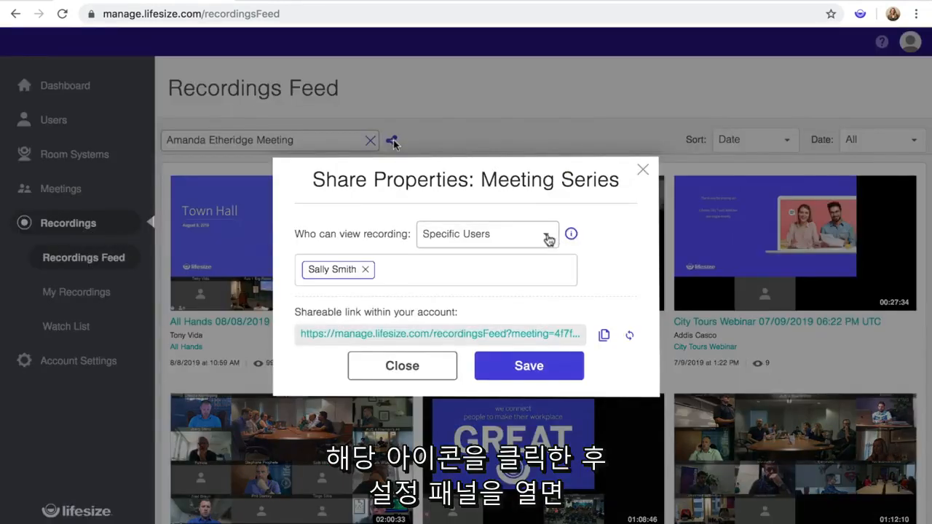
click(487, 234)
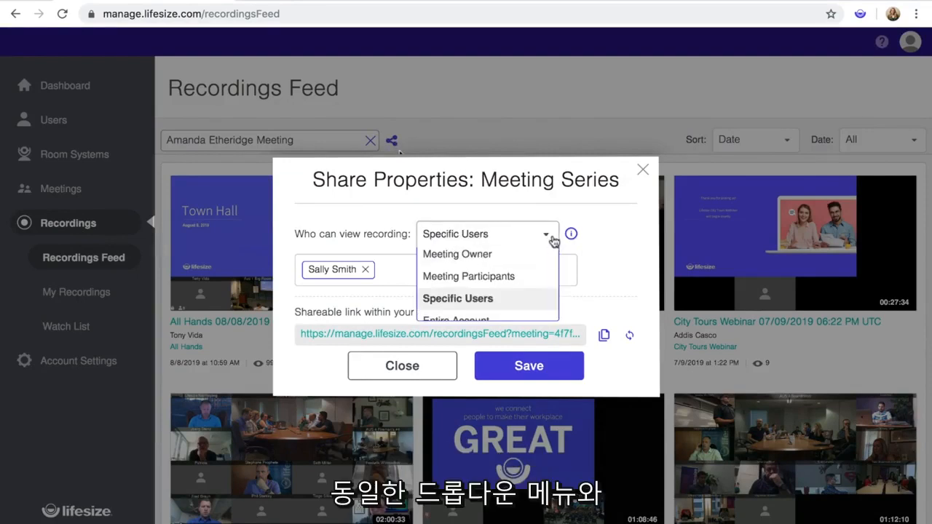
click(457, 298)
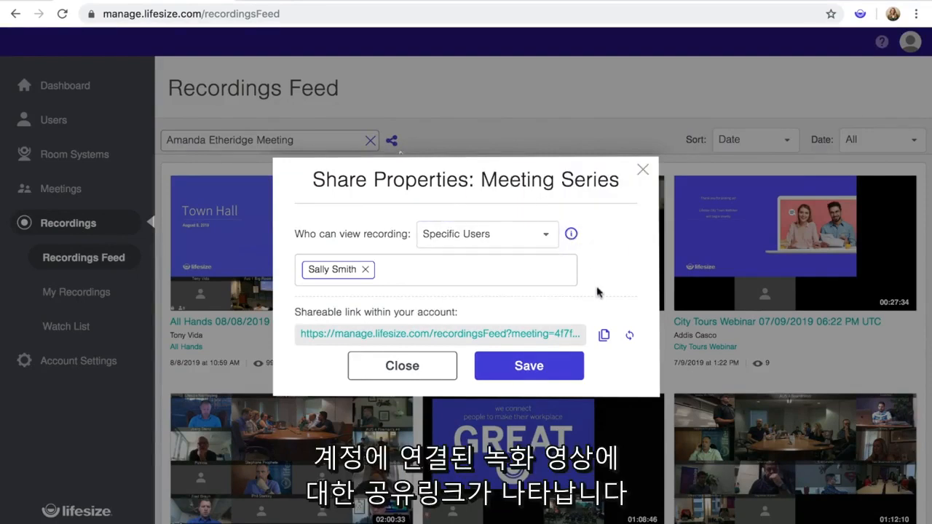
mouse_move(603, 336)
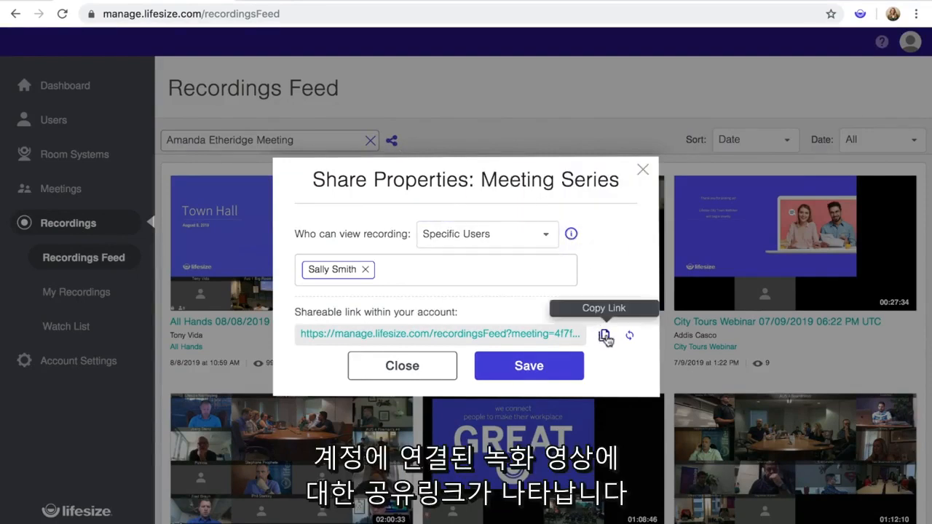
click(402, 365)
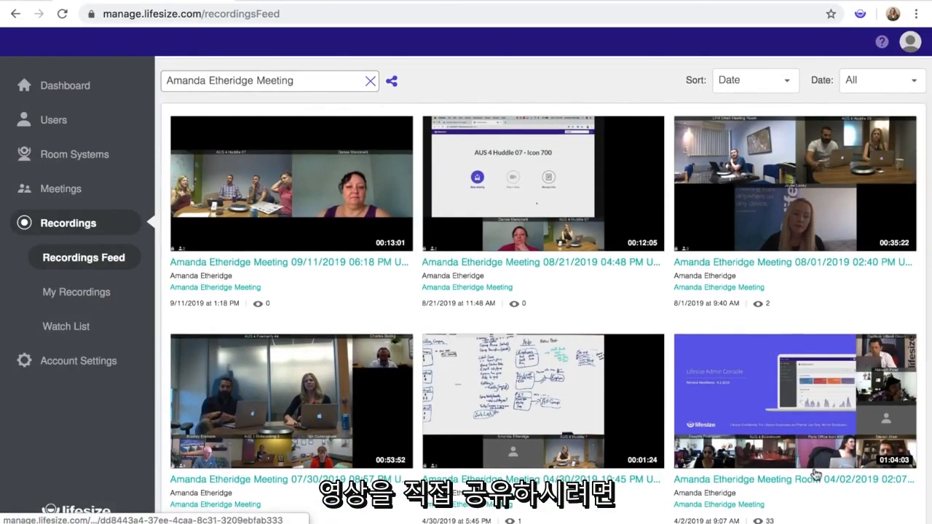
- Open the Meeting Room 04/02/2019 recording and check its action icons
click(793, 400)
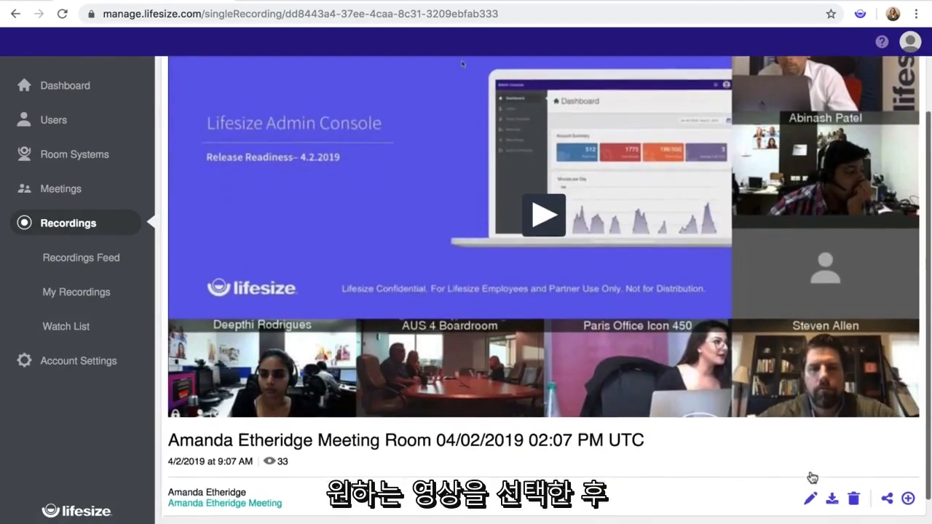
scroll(down, 3)
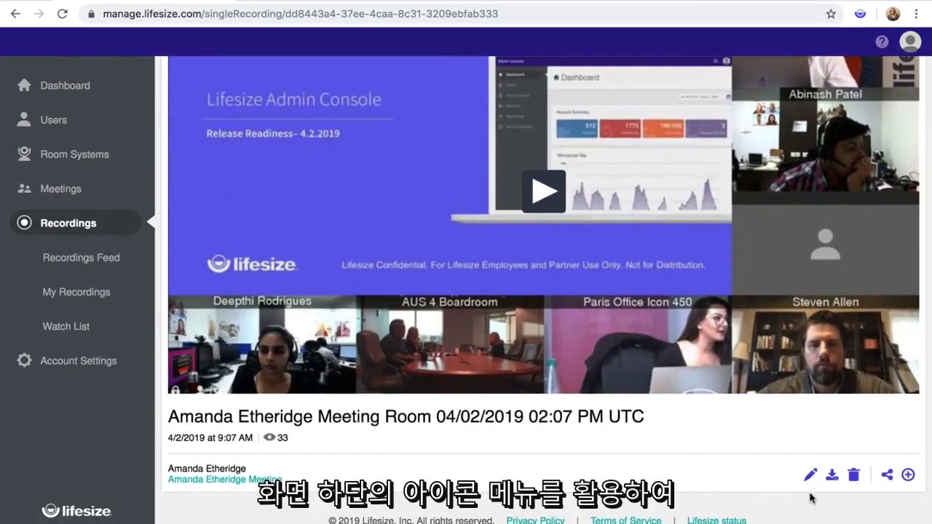
mouse_move(810, 474)
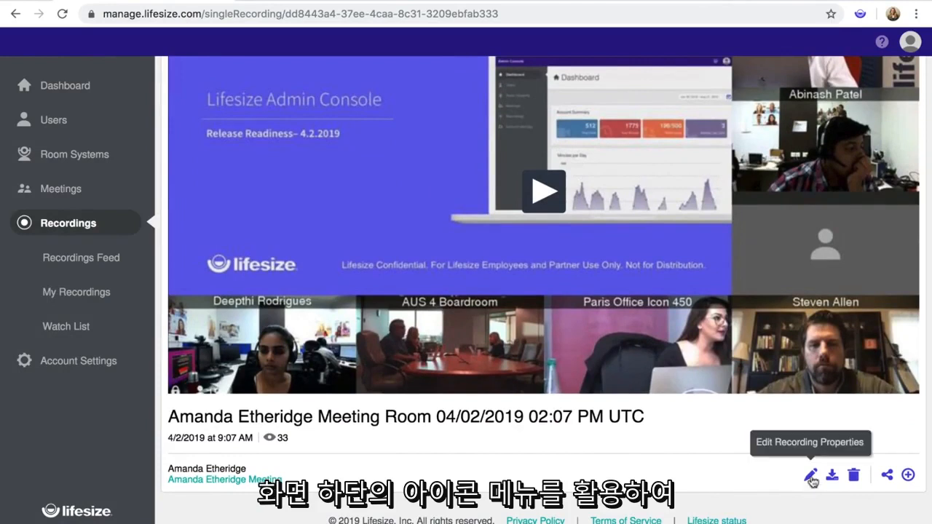
click(832, 474)
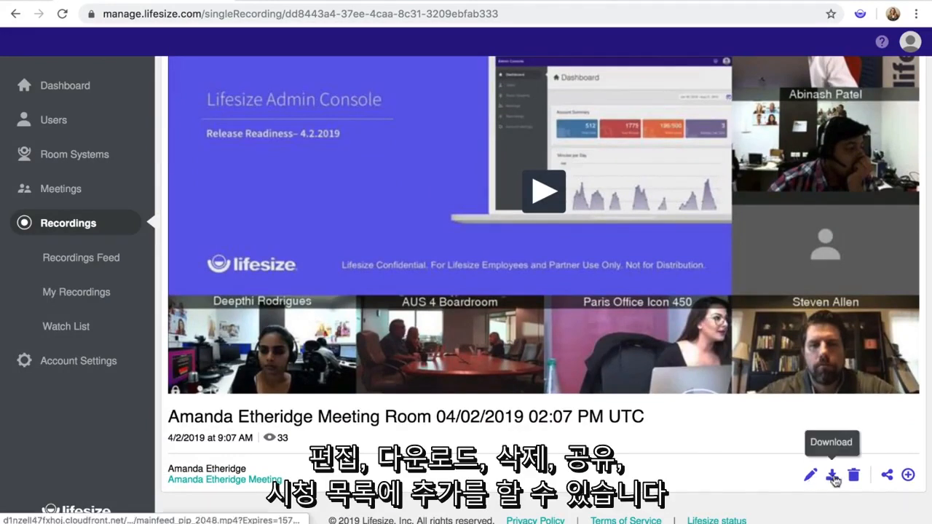
mouse_move(886, 474)
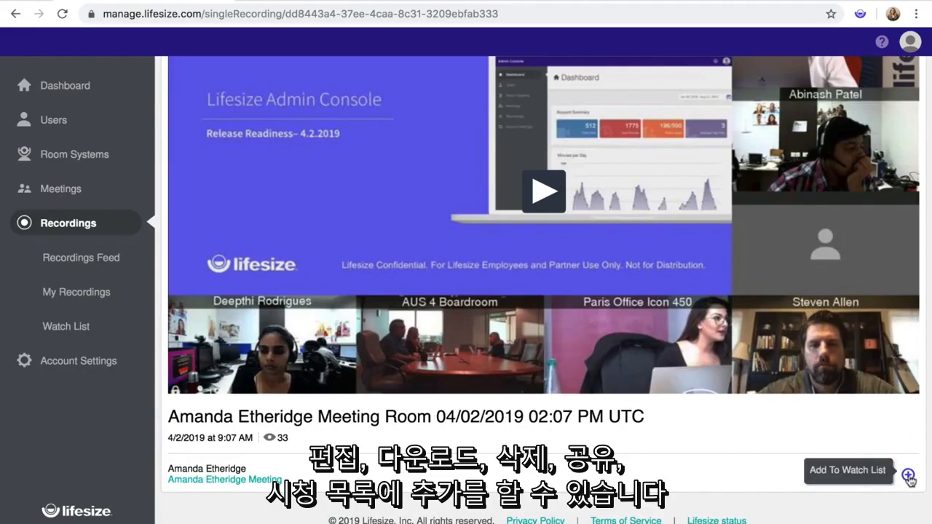
- Add the Entire Account as additional viewers of the April 2 recording
click(875, 475)
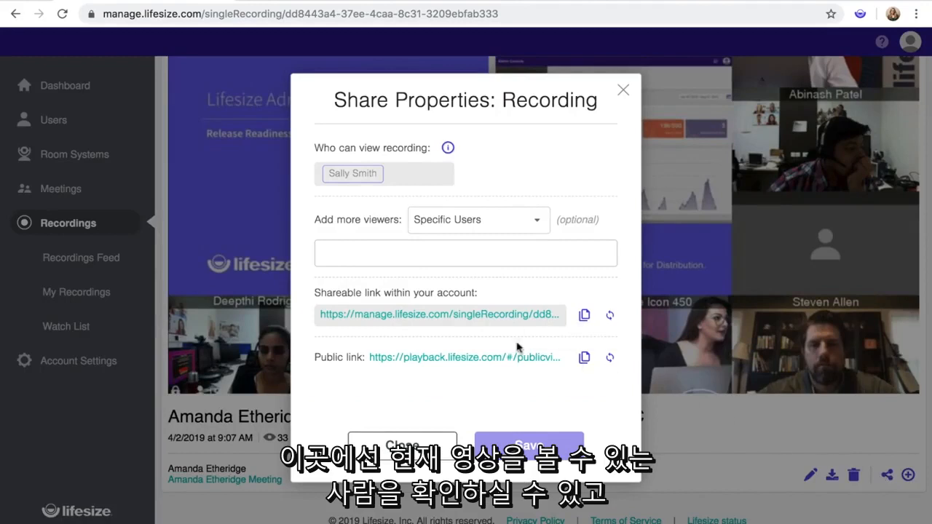
mouse_move(379, 175)
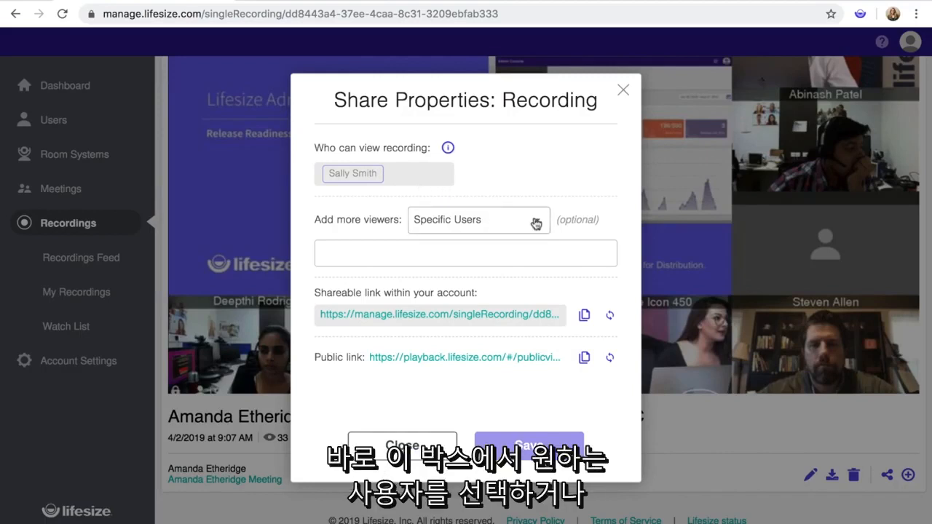
click(478, 219)
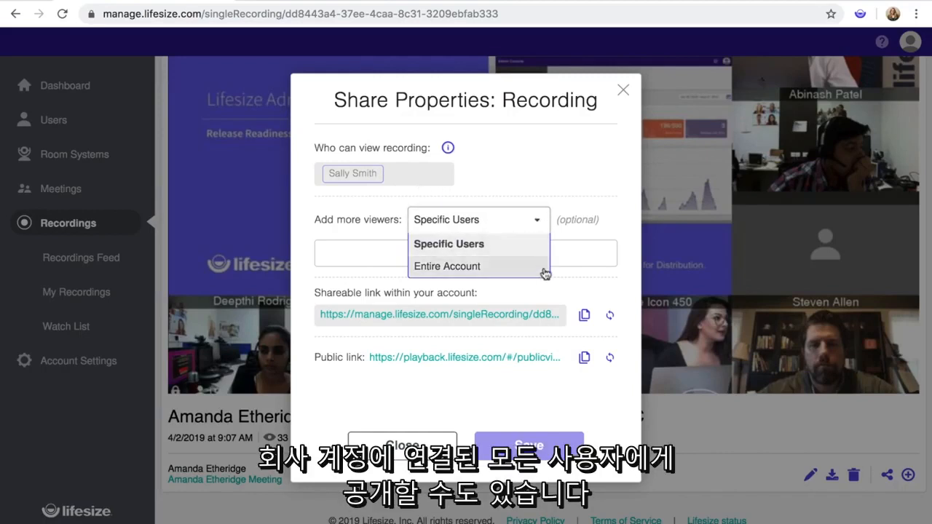
click(446, 266)
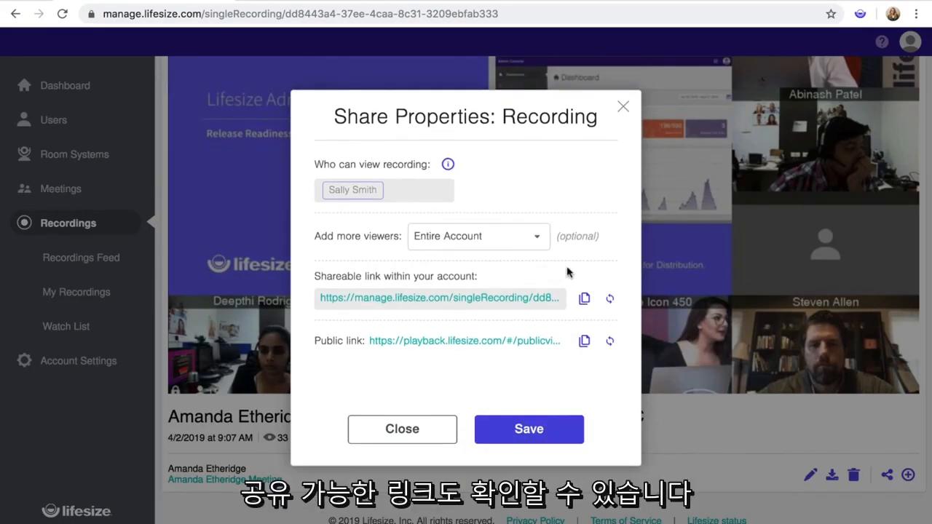
mouse_move(583, 298)
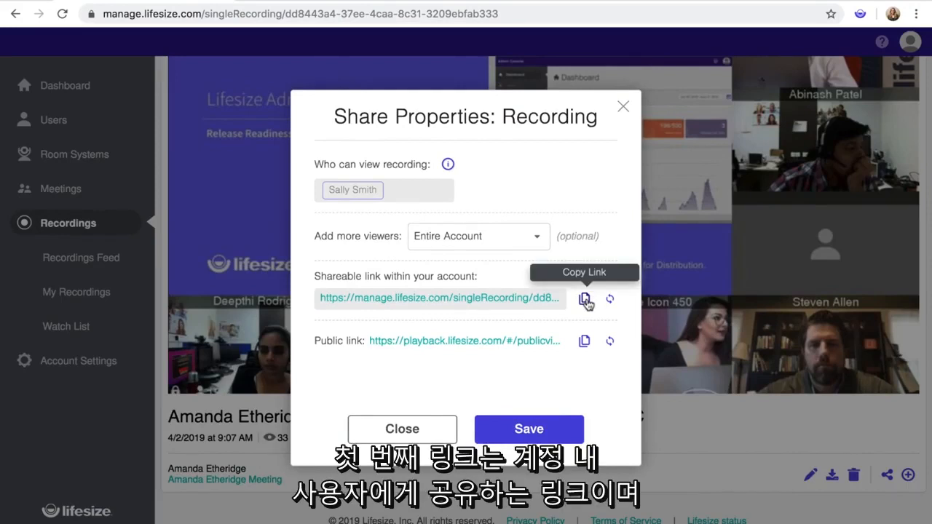
mouse_move(584, 341)
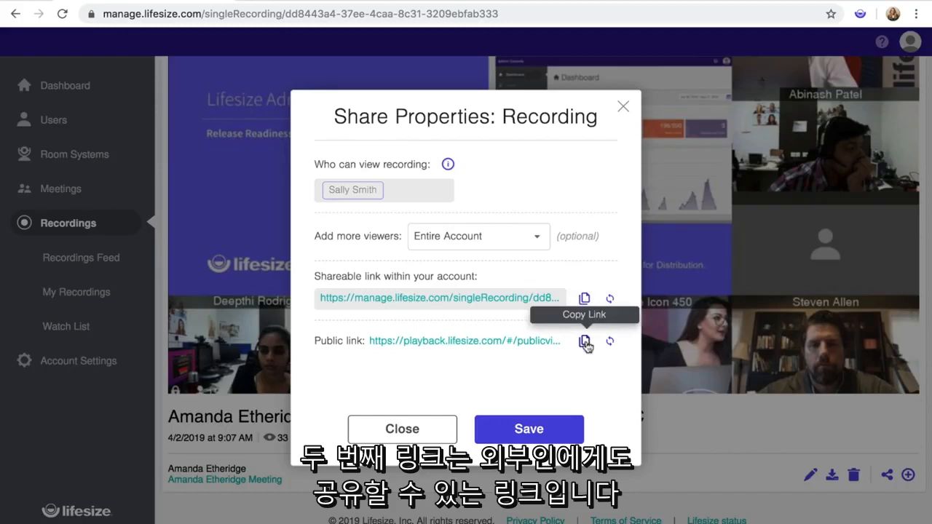
mouse_move(553, 420)
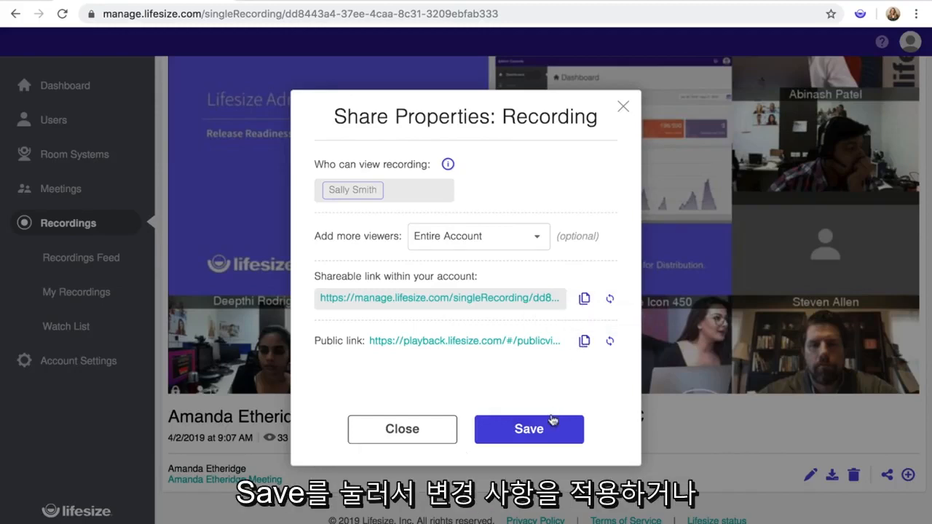